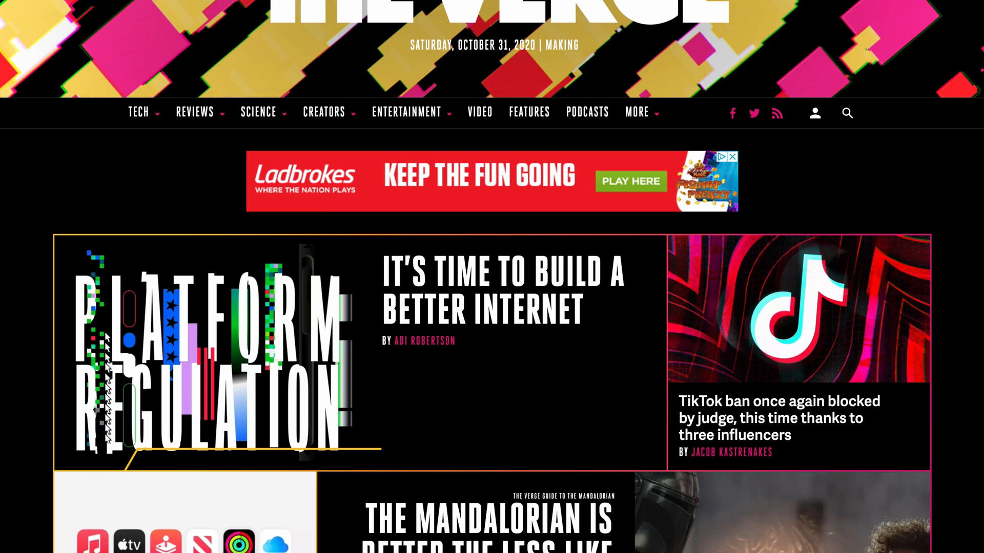
pyautogui.moveTo(811, 165)
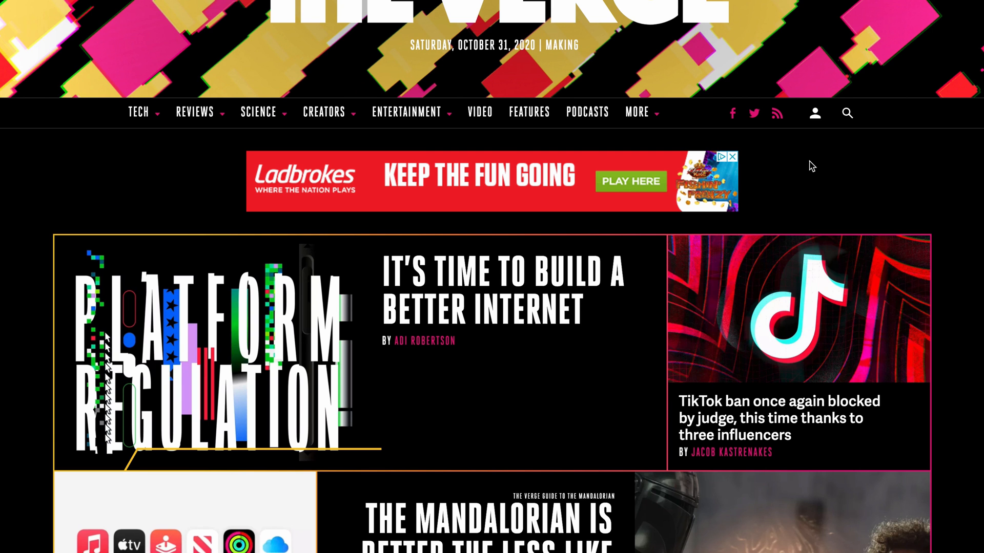
# Step: Scroll through The Verge's iOS 14 Back Tap 'secret button' article into its opening paragraphs
pyautogui.scroll(-3)
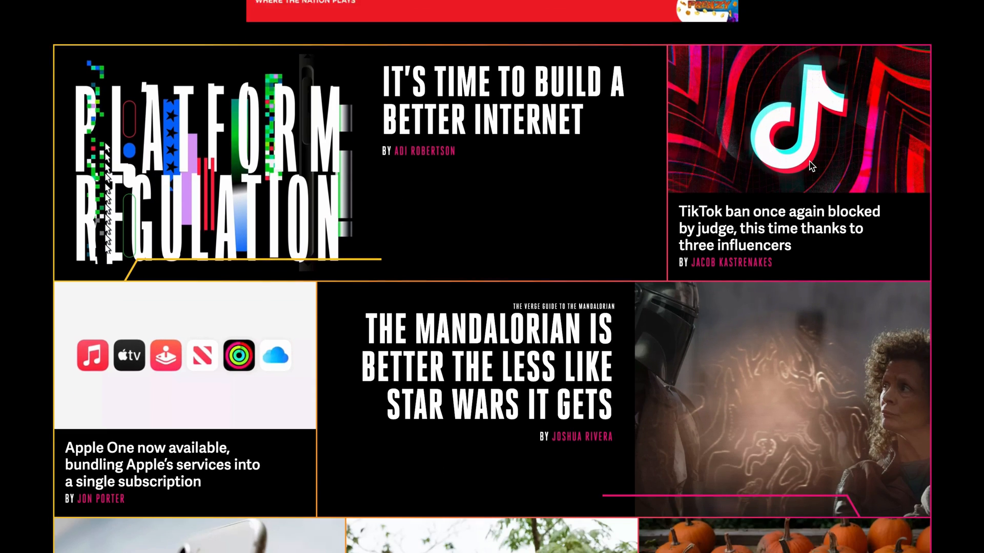
pyautogui.scroll(-3)
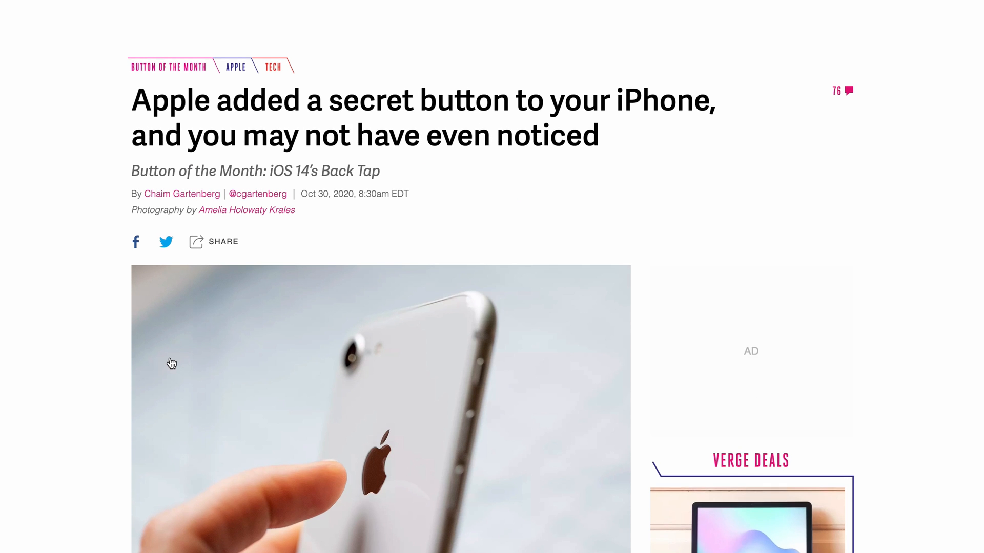
pyautogui.scroll(-3)
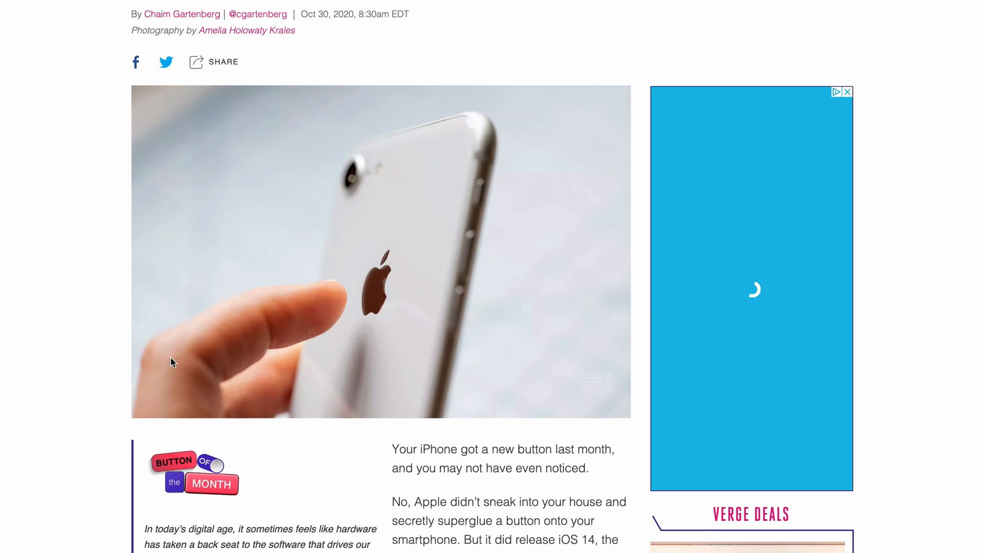
pyautogui.scroll(-3)
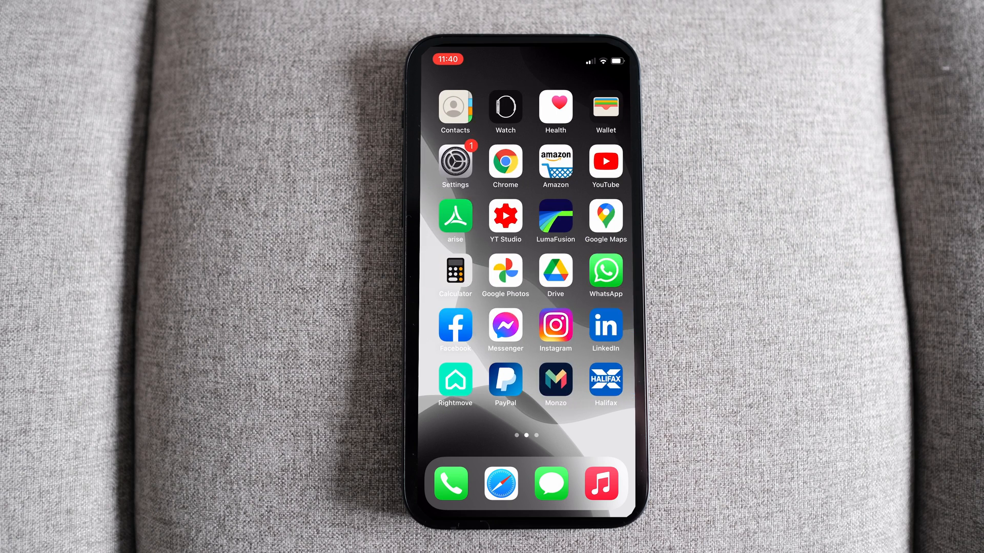
# Step: Navigate Settings > Accessibility > Touch and scroll down to reach Back Tap
pyautogui.click(454, 161)
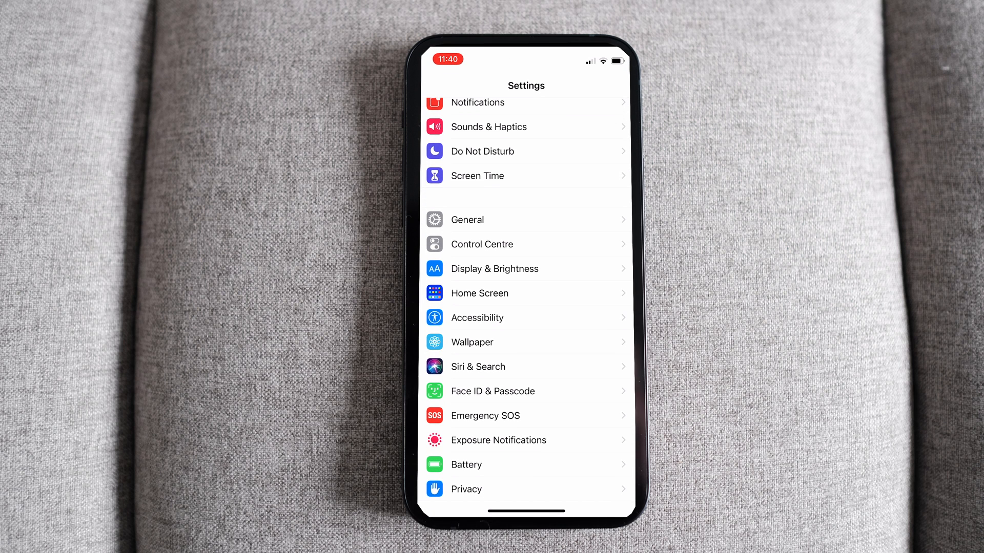
pyautogui.click(476, 318)
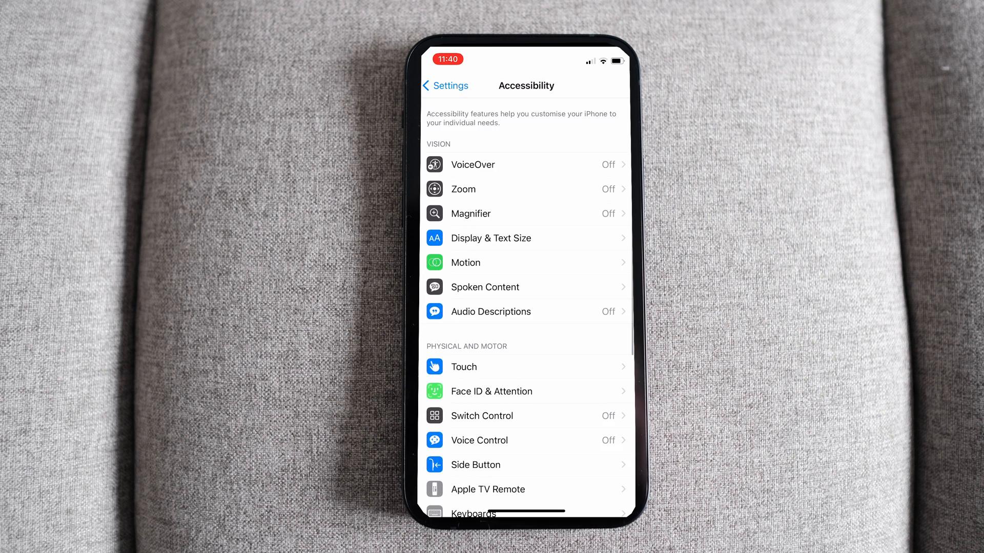
pyautogui.click(463, 366)
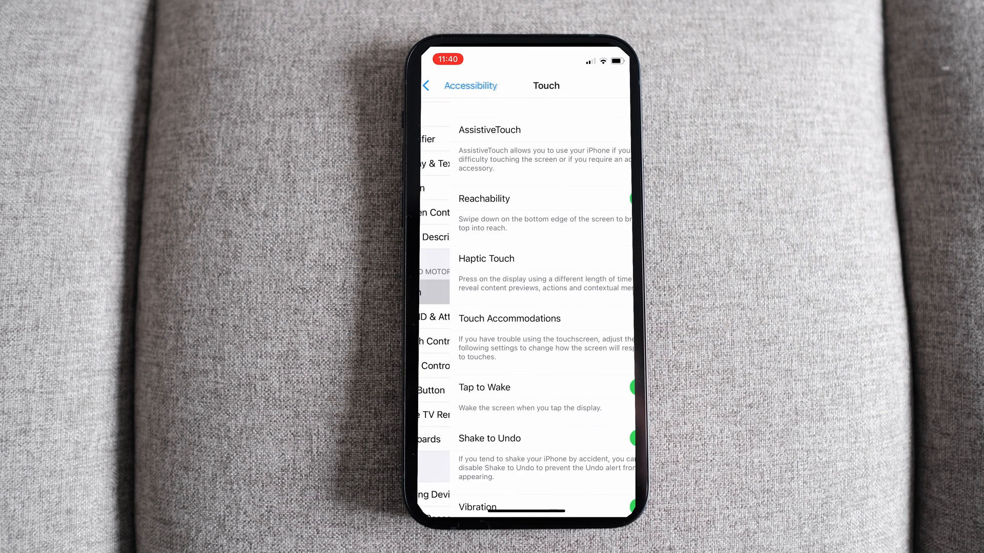
pyautogui.scroll(-3)
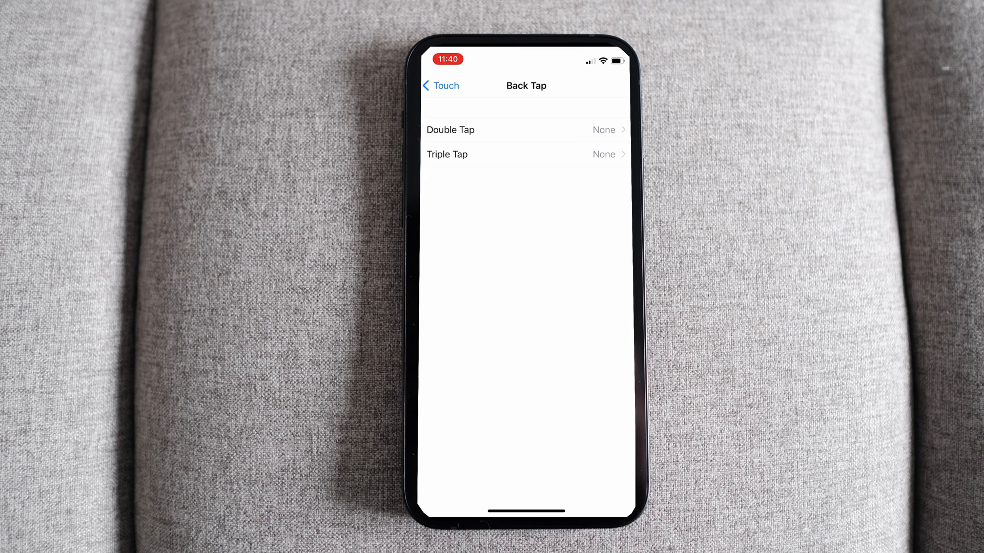
# Step: Open the Double Tap action list and pick App Switcher
pyautogui.click(449, 130)
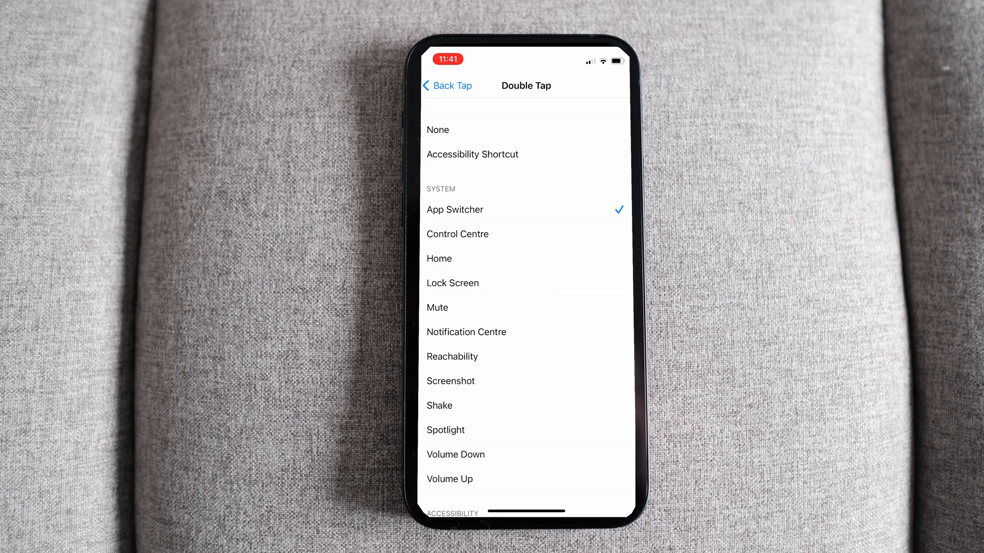
pyautogui.click(447, 86)
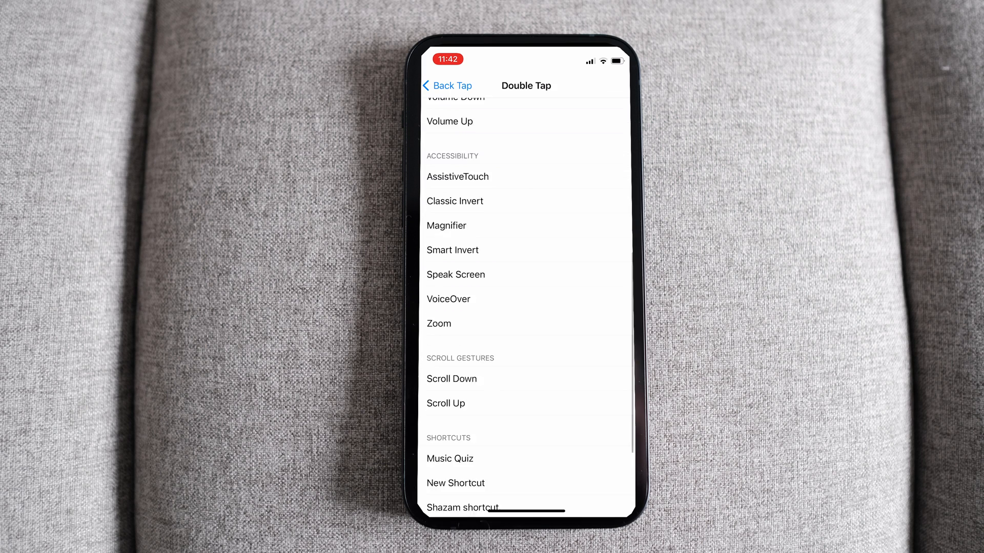
# Step: Assign New Shortcut to Double Tap and return to the Back Tap page
pyautogui.scroll(3)
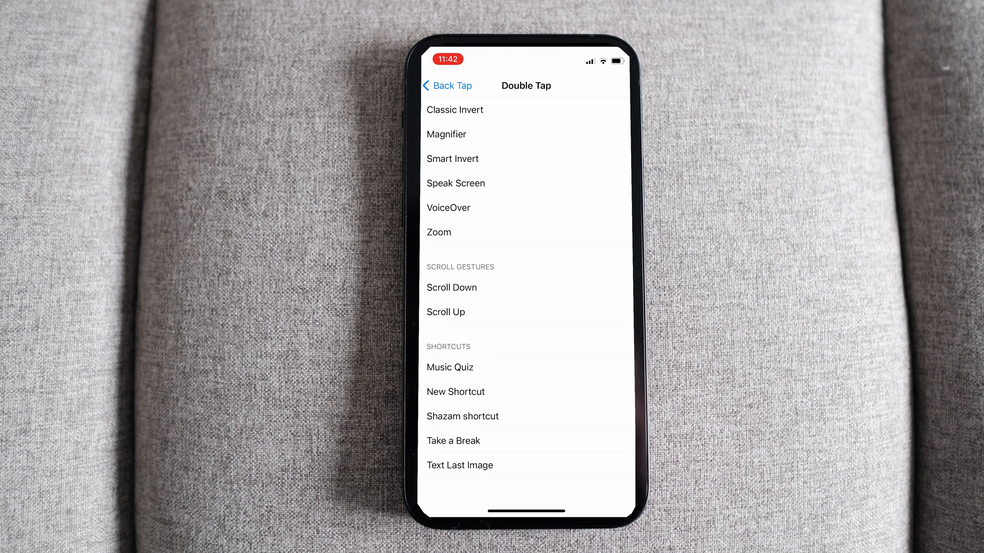
pyautogui.click(455, 391)
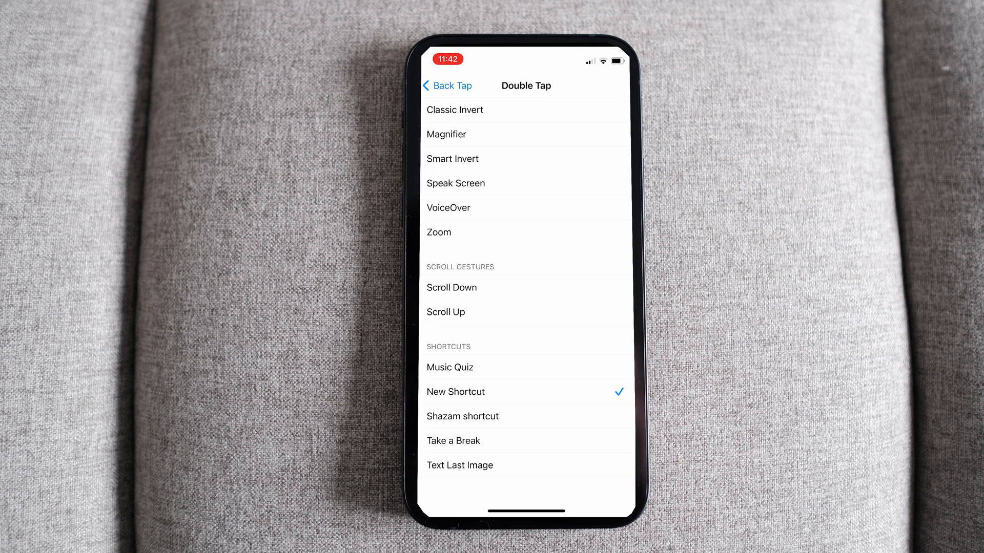
pyautogui.click(444, 86)
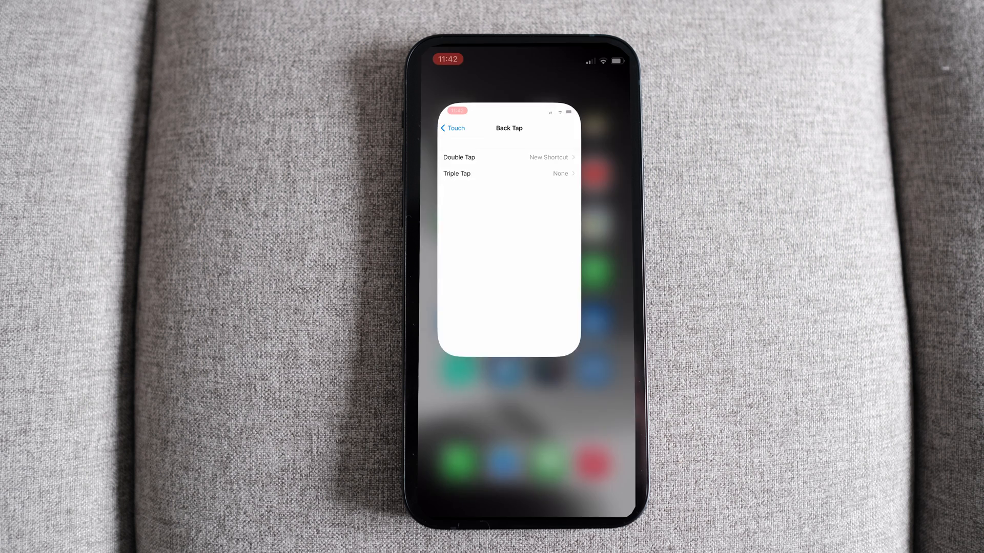